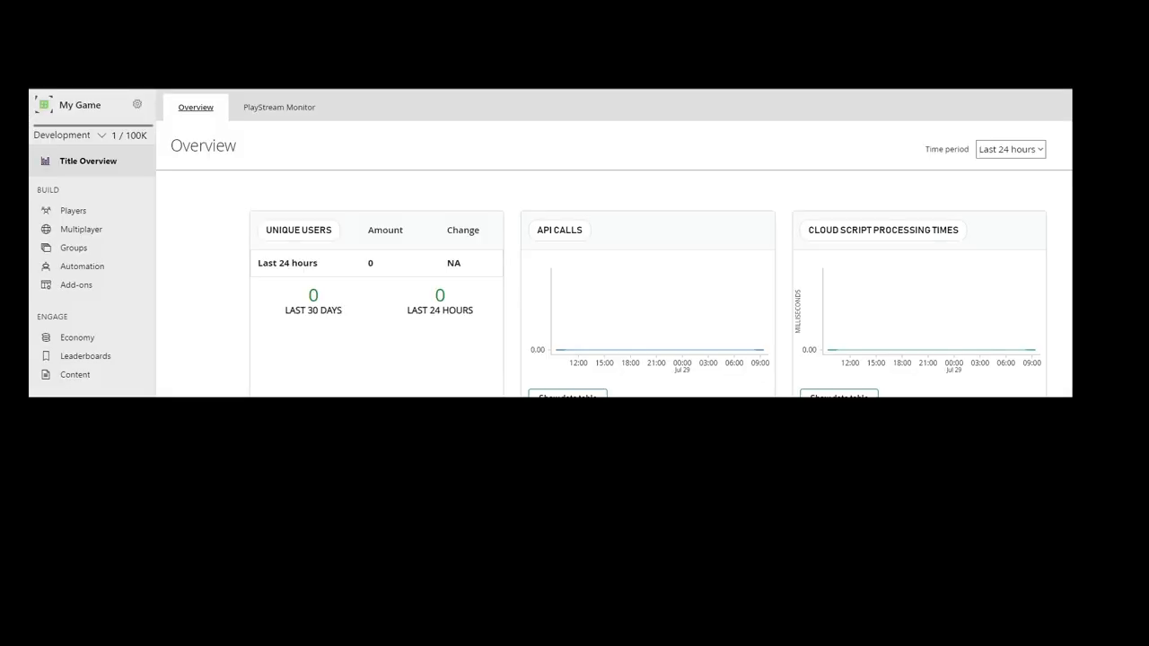
pyautogui.moveTo(454, 246)
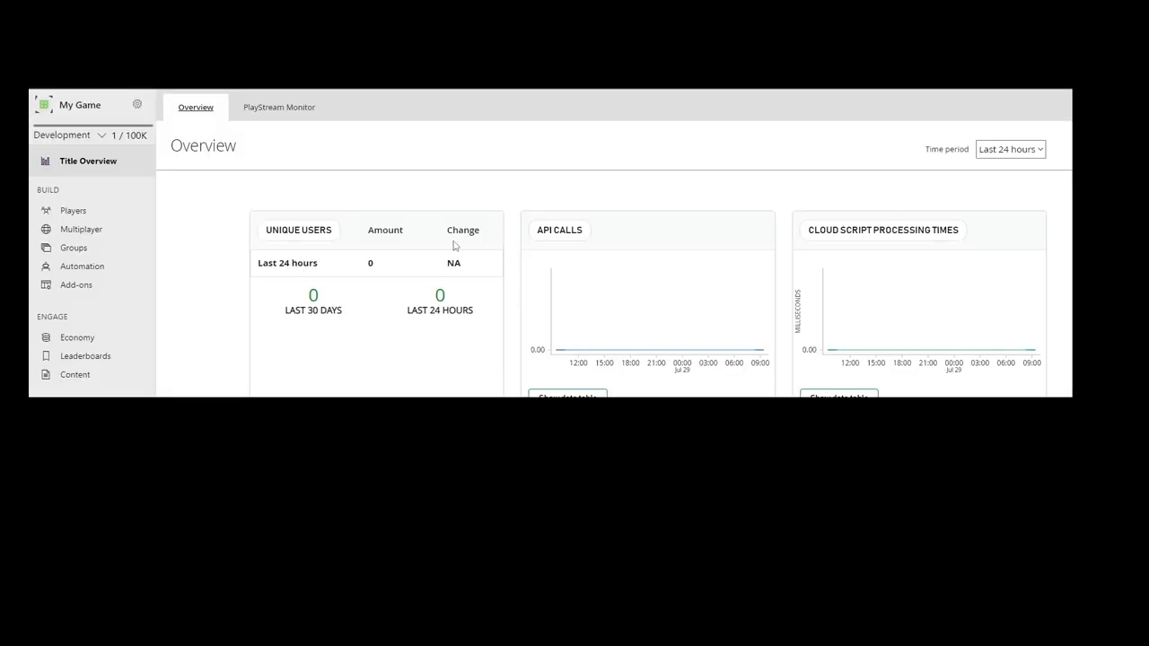
# Open Title settings for My Game from its gear menu.
pyautogui.click(137, 105)
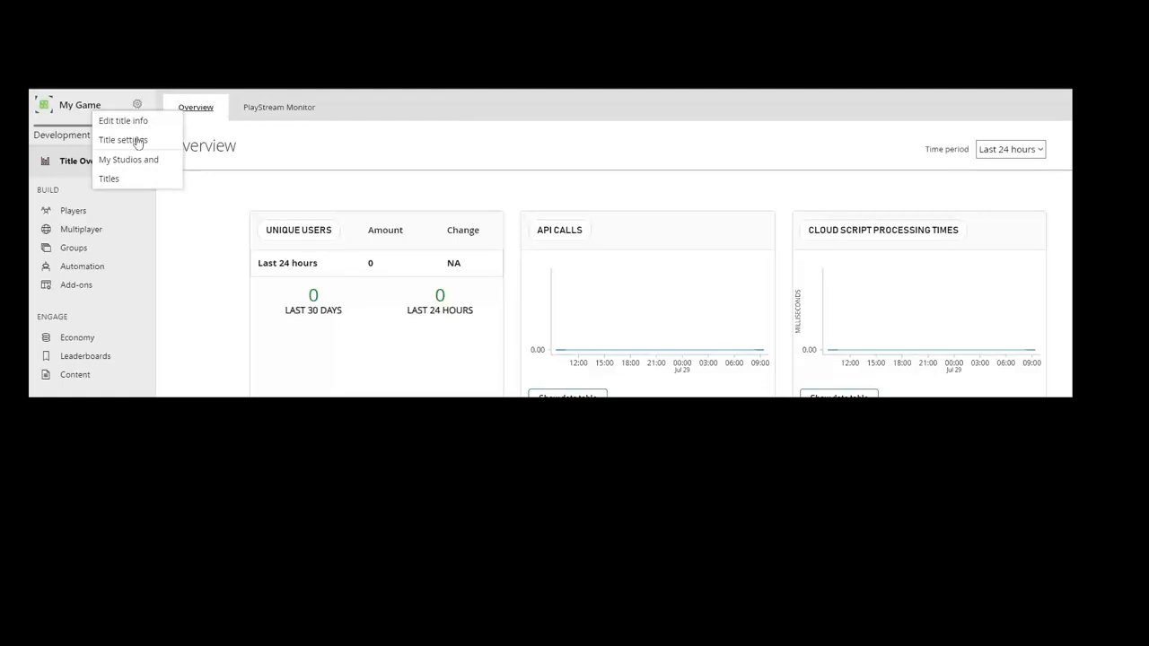
pyautogui.click(122, 139)
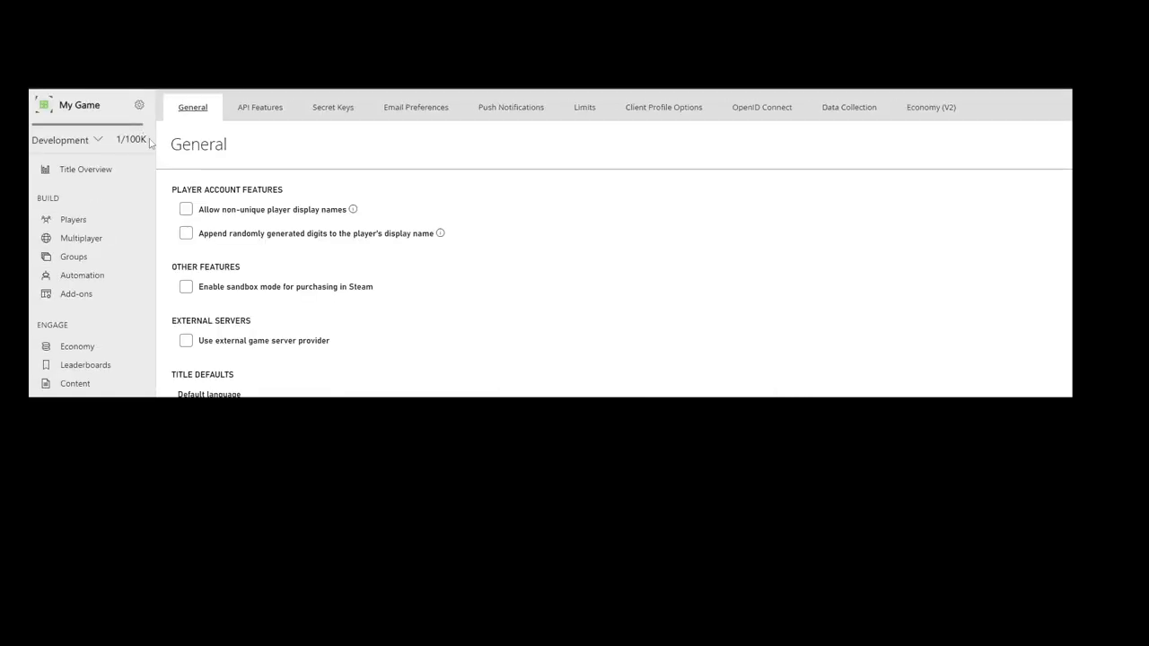
# Delete the Default Key from the Secret Keys list and confirm the deletion.
pyautogui.click(332, 107)
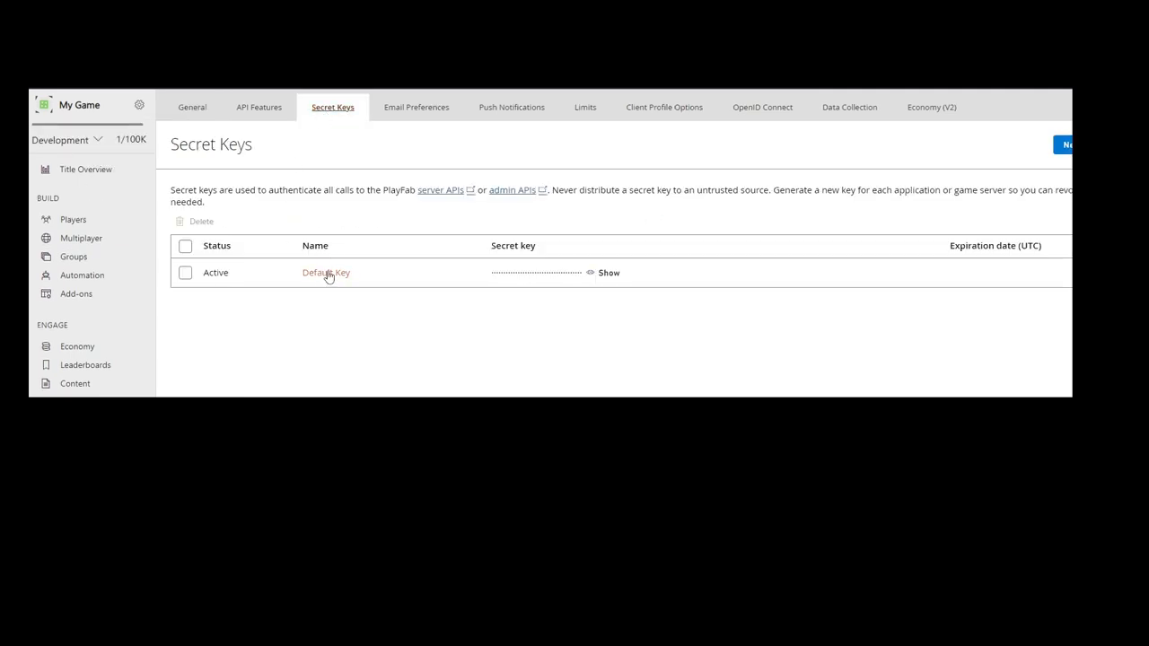
pyautogui.moveTo(380, 291)
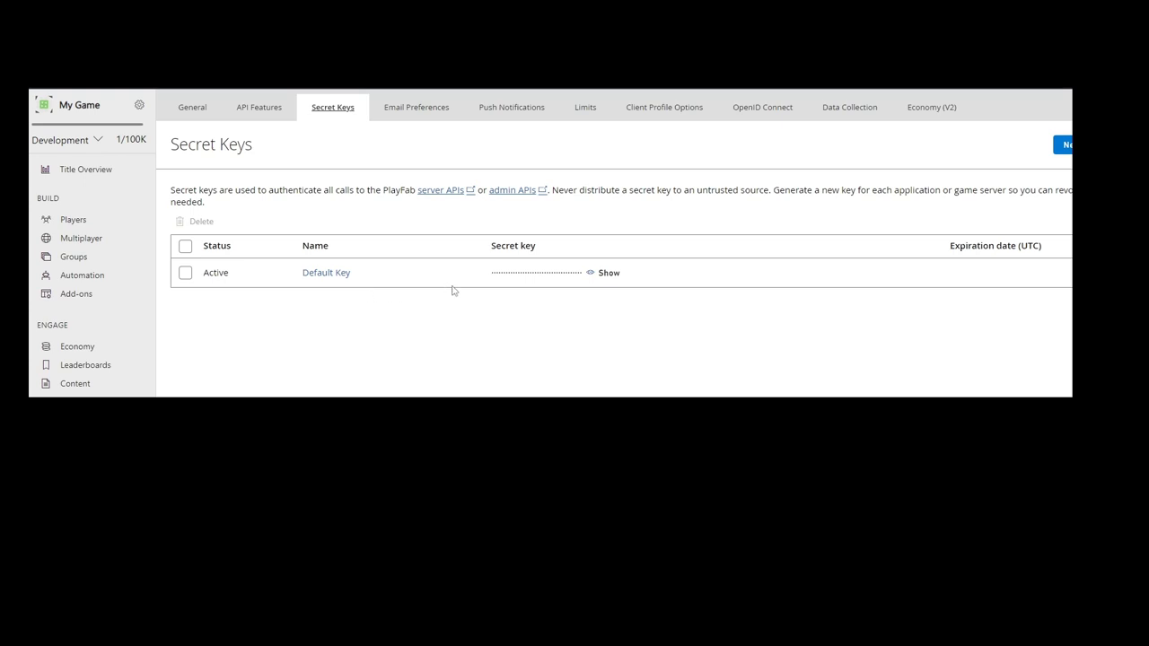
pyautogui.moveTo(226, 275)
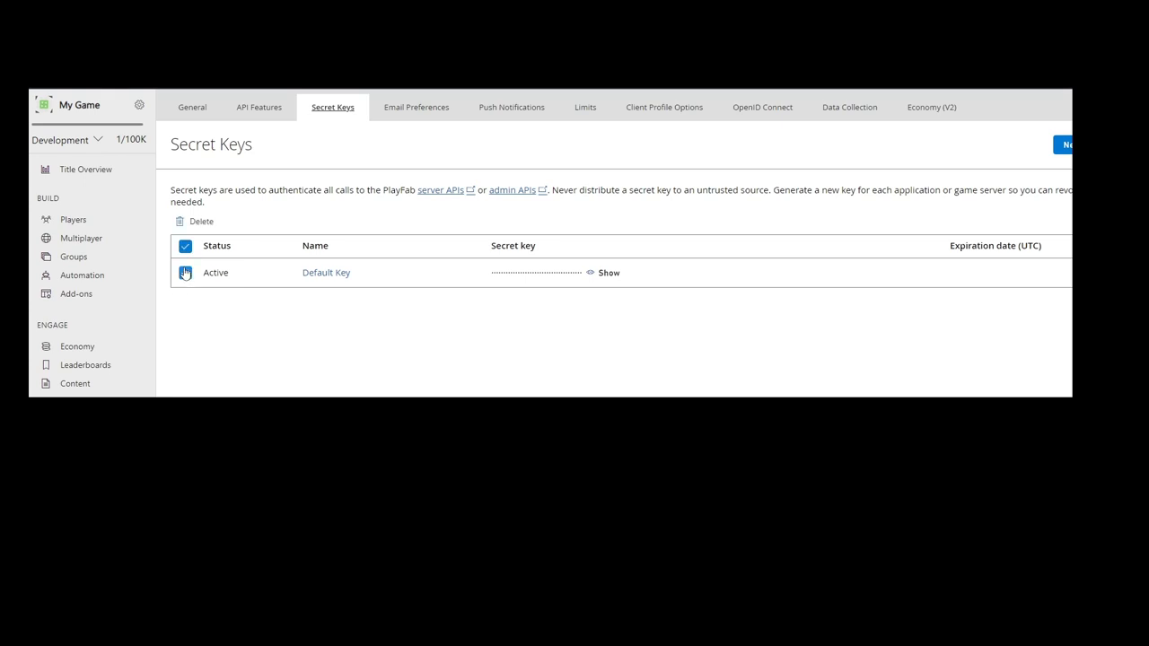
pyautogui.click(201, 221)
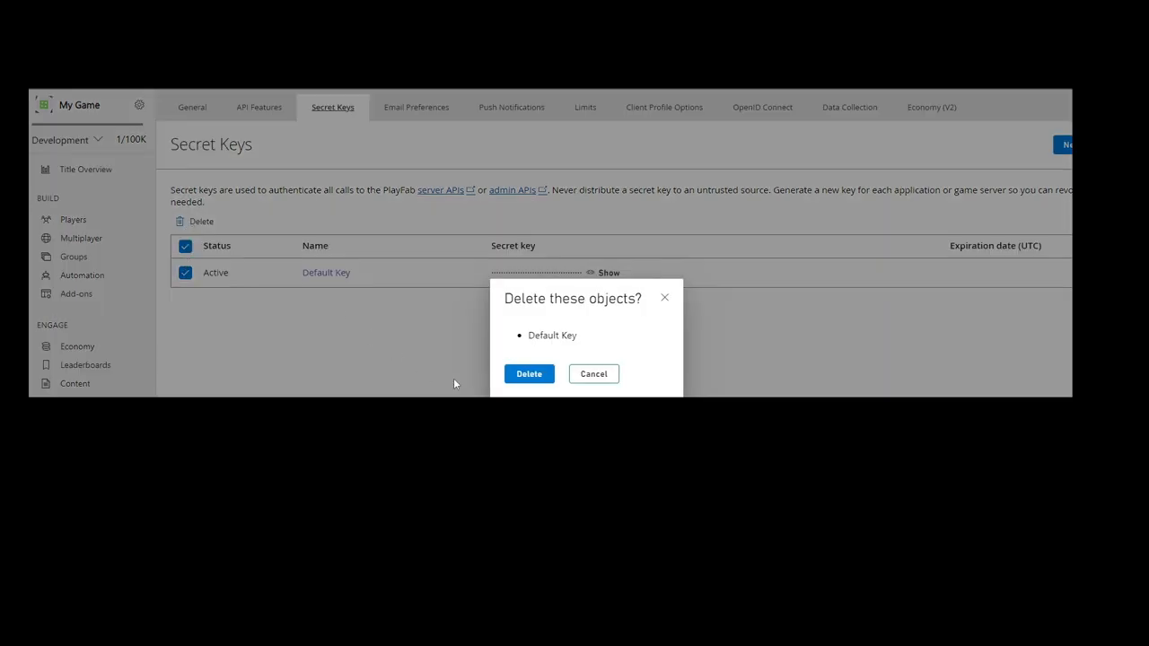
pyautogui.click(529, 373)
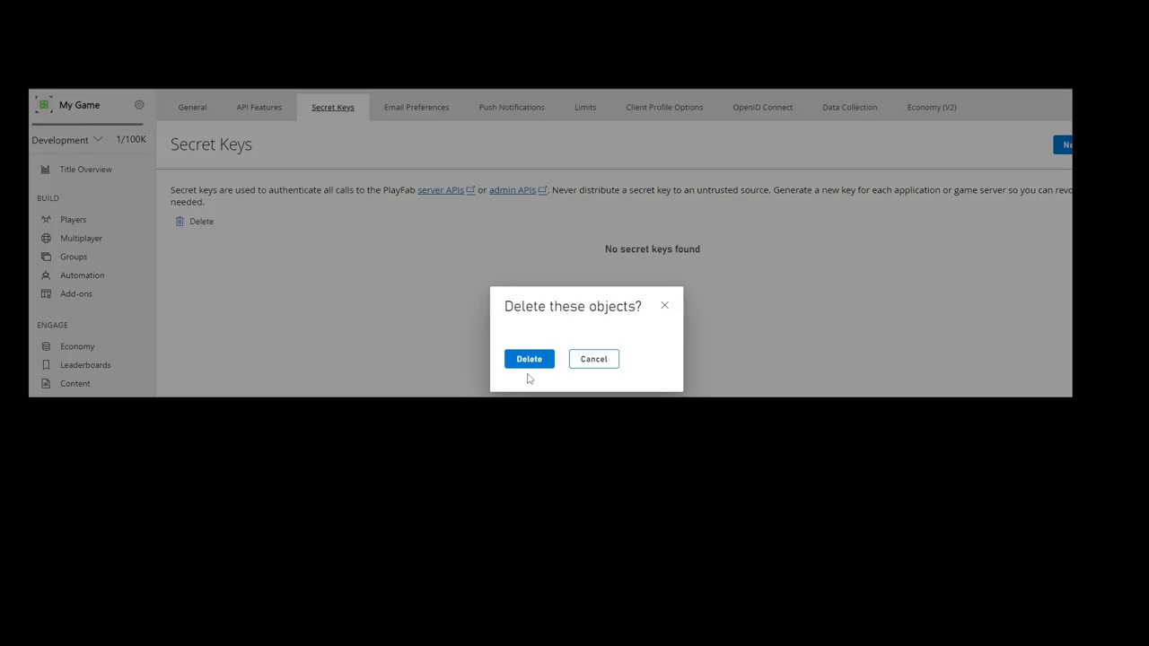
pyautogui.click(592, 359)
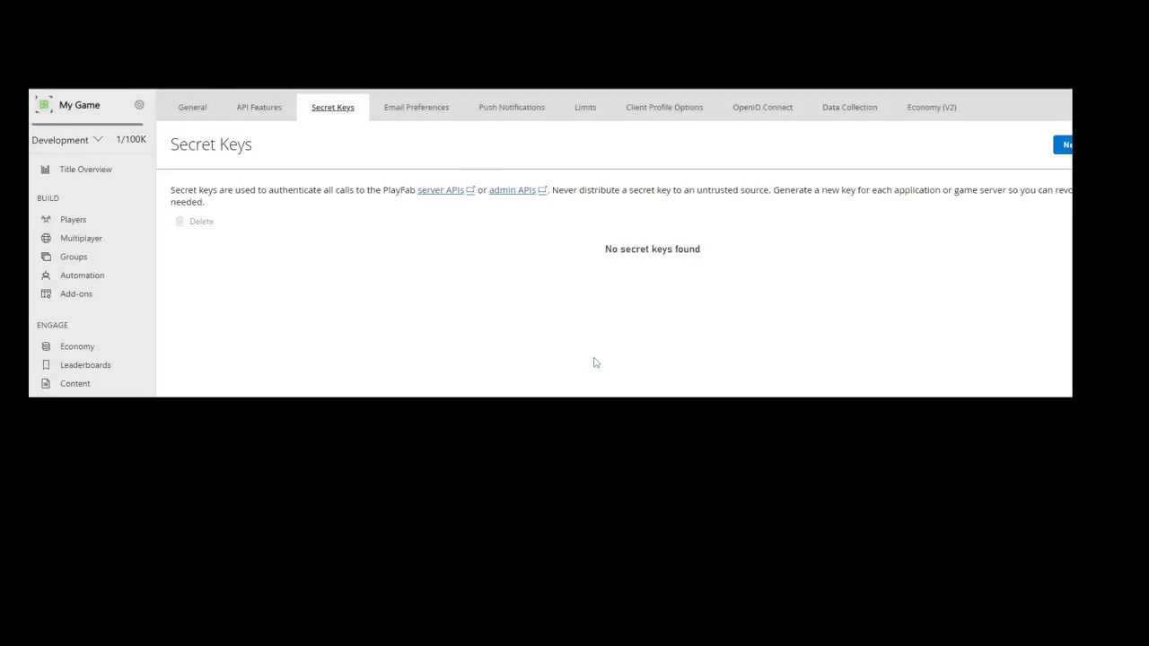
pyautogui.moveTo(591, 364)
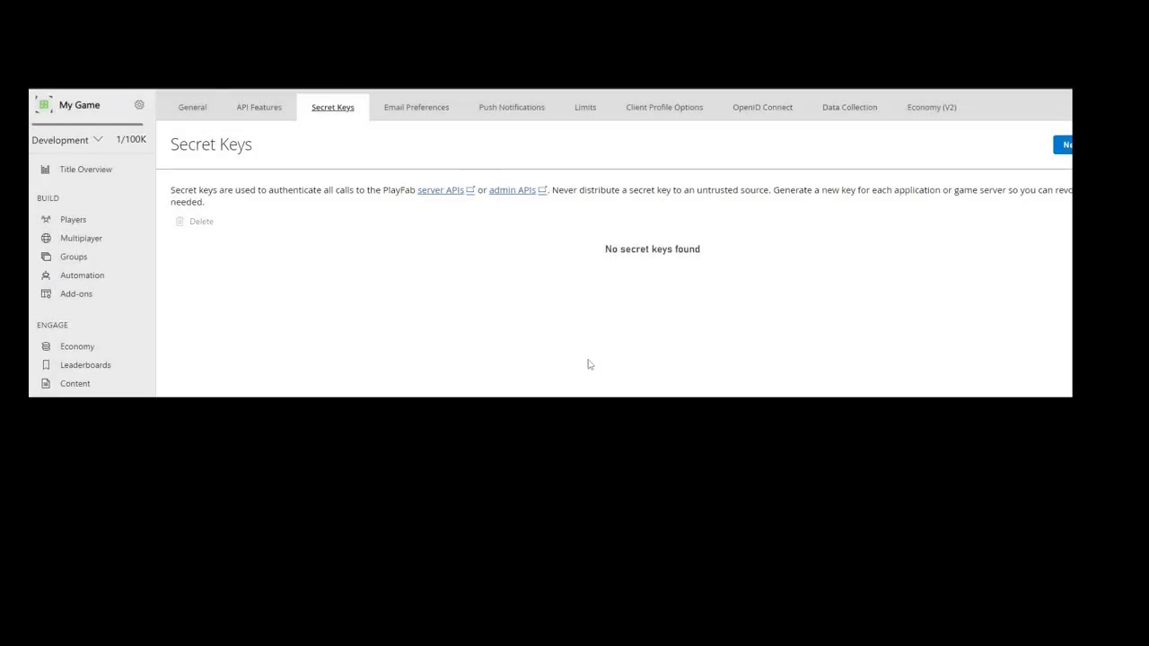
pyautogui.moveTo(586, 366)
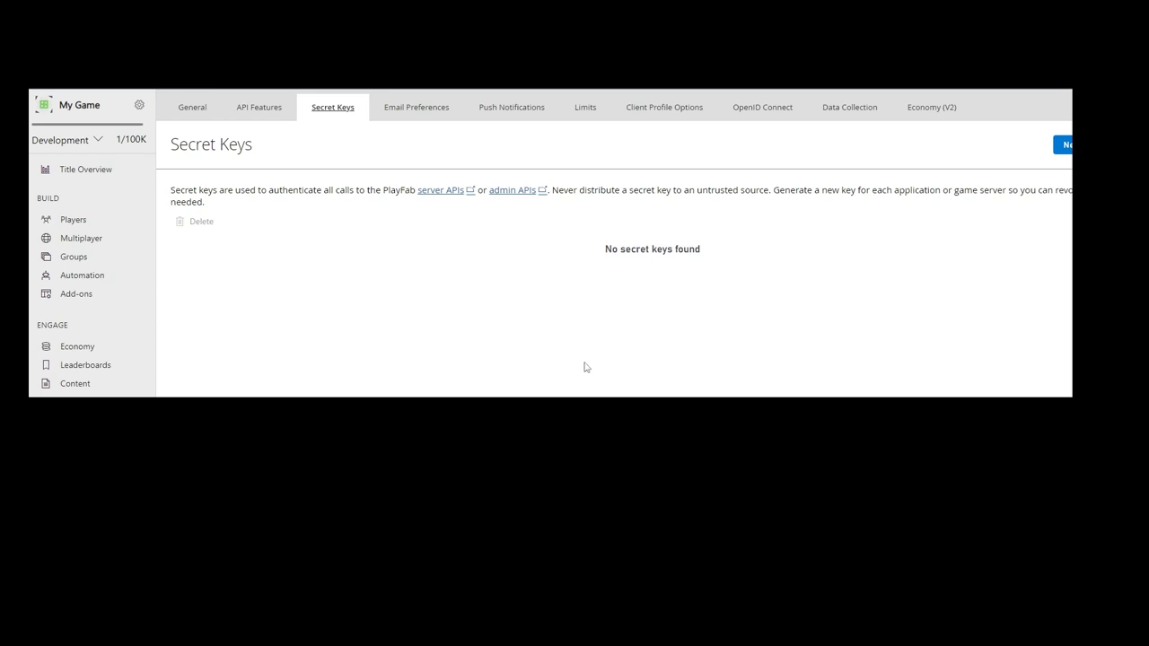
pyautogui.moveTo(589, 356)
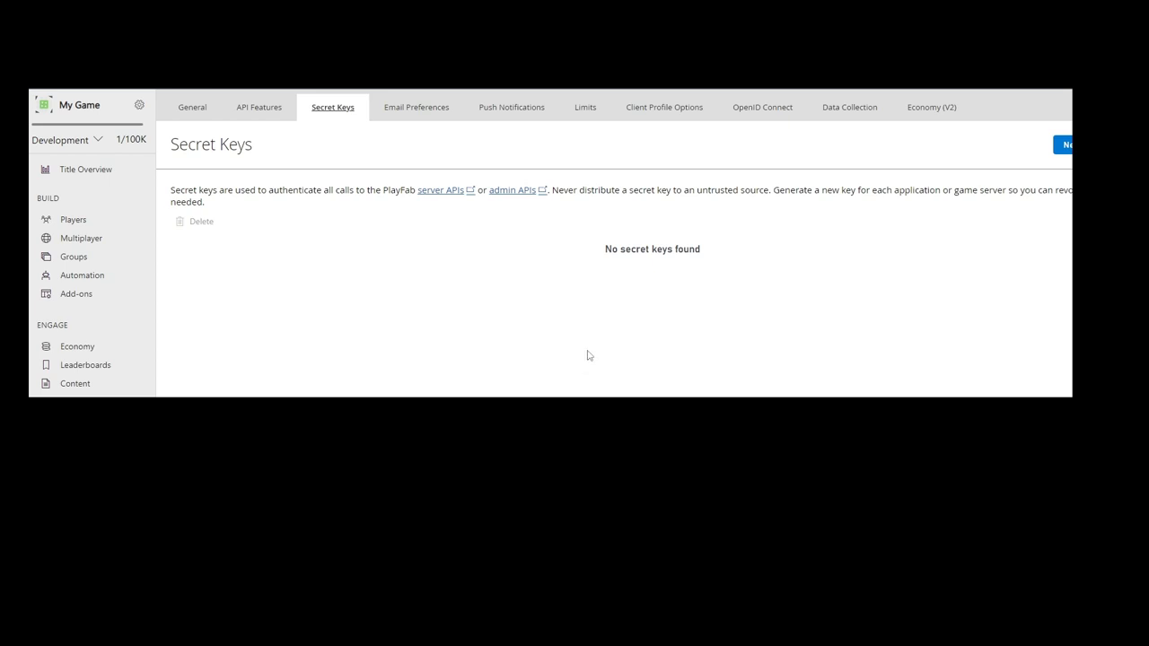